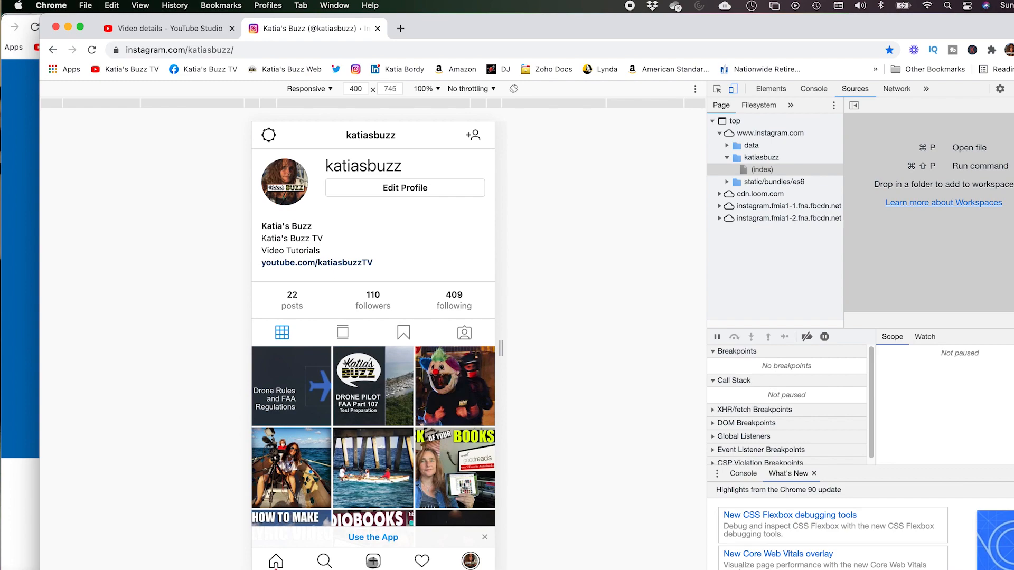
Close Developer Tools so the katiasbuzz profile returns to the desktop layout
click(716, 89)
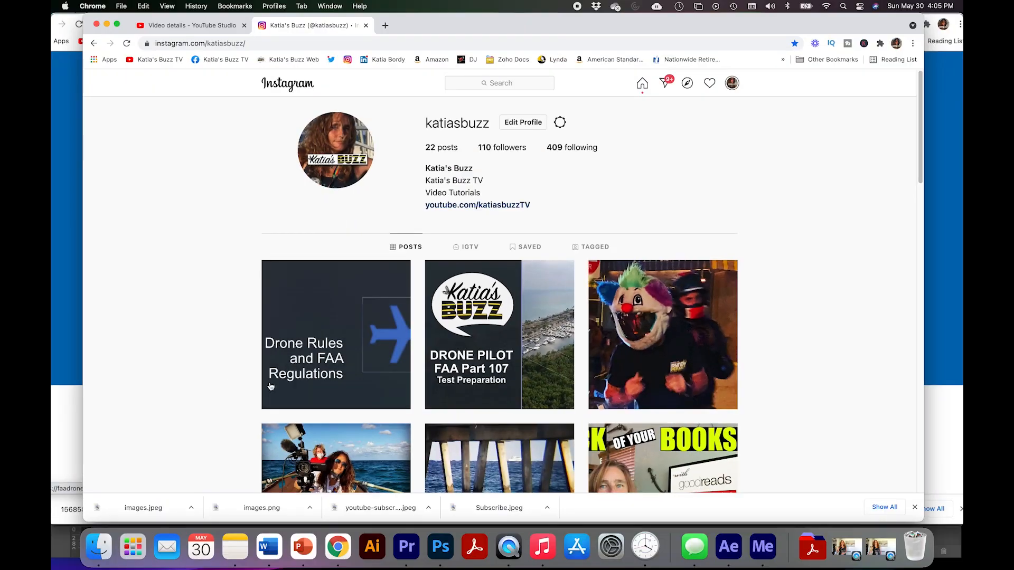
mouse_move(191, 366)
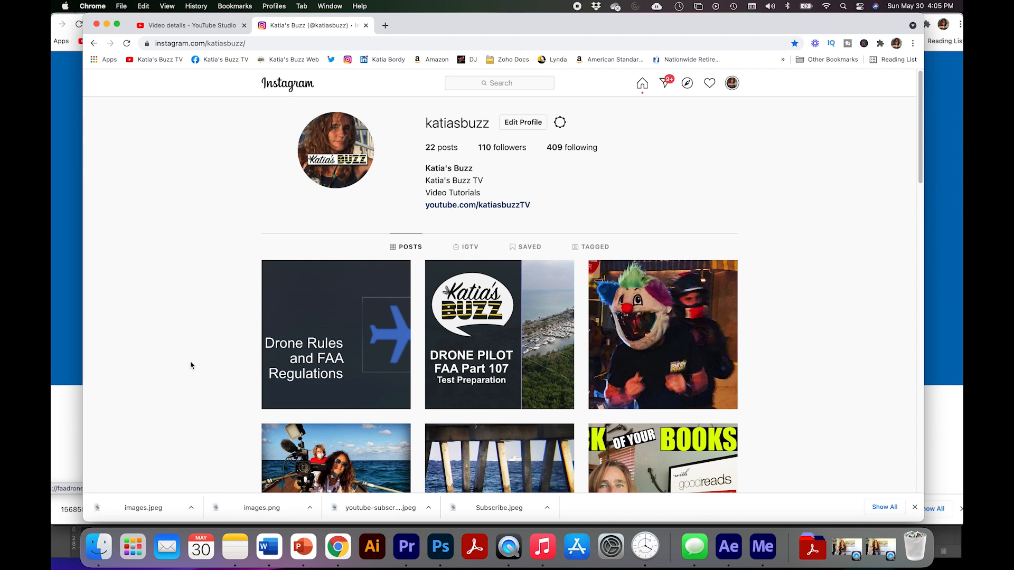
mouse_move(243, 198)
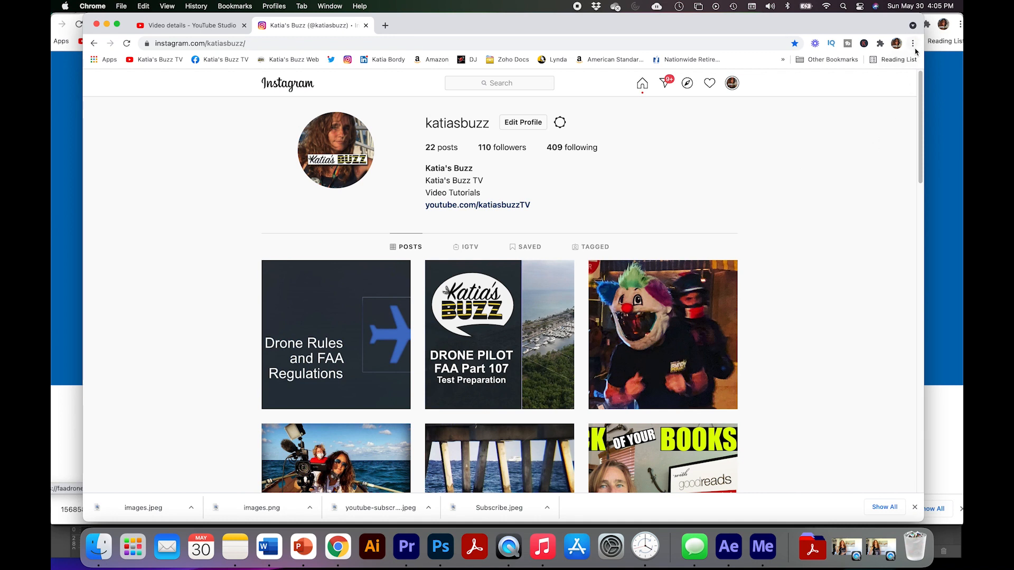
Reopen Developer Tools for Instagram's mobile layout and start a new post, showing the file picker
click(912, 44)
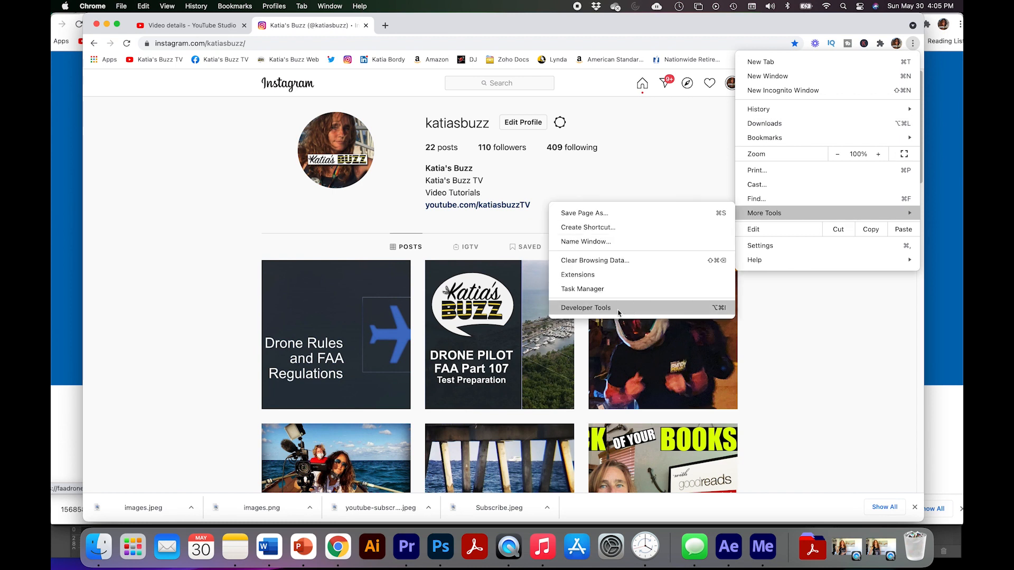
click(585, 307)
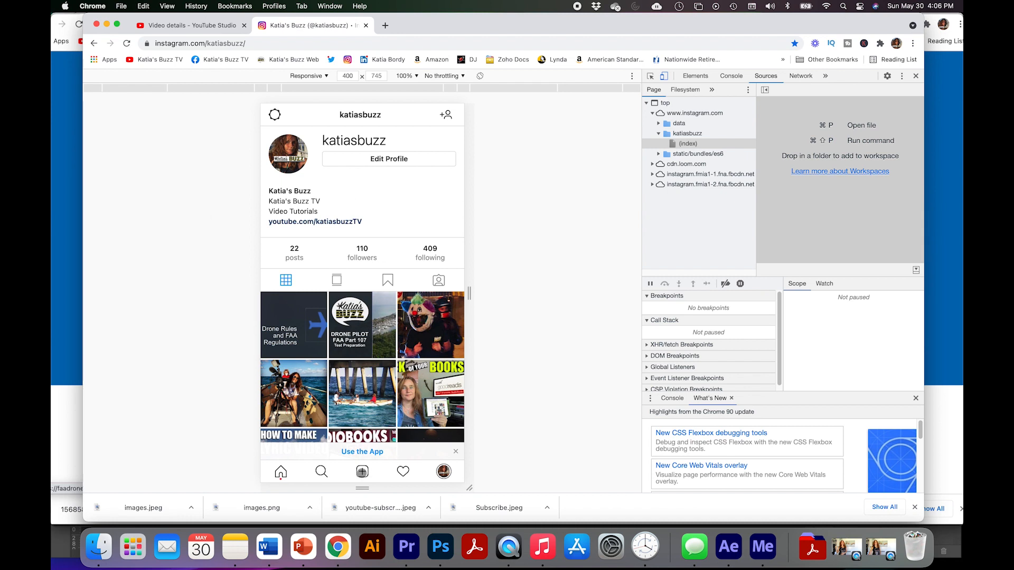
click(362, 471)
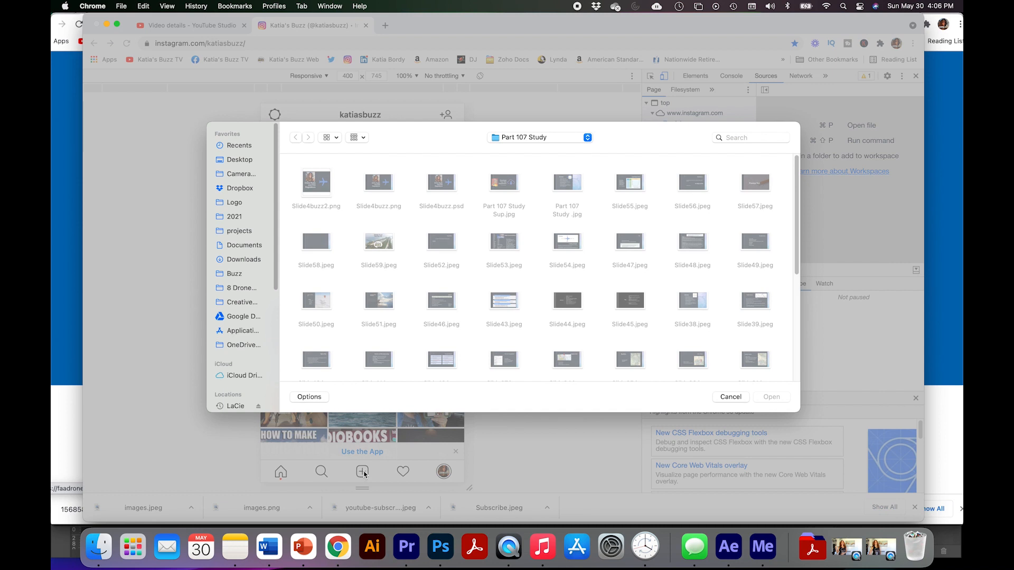